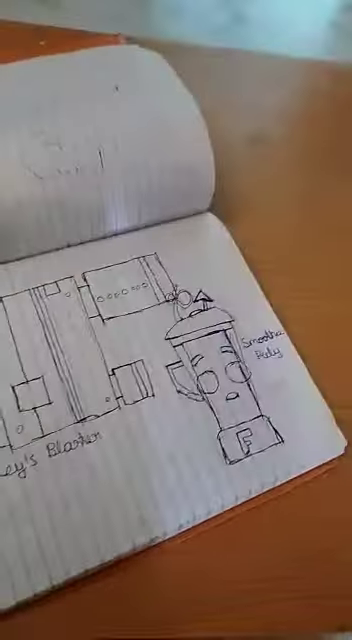
mouse_move(176, 320)
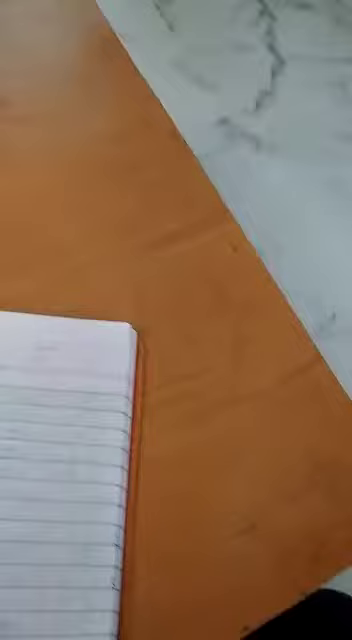